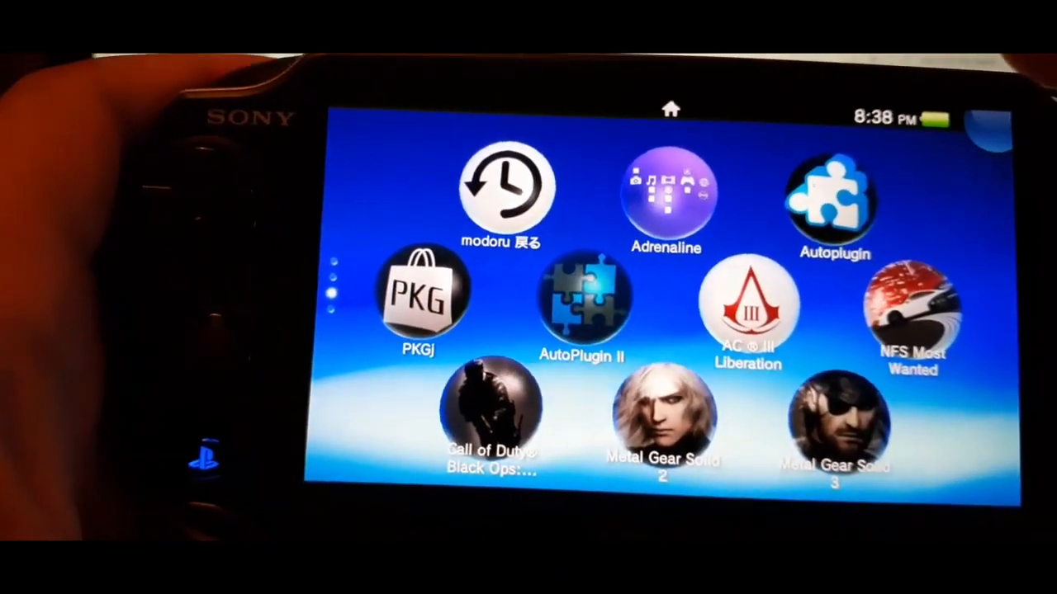
# Tap the PKGj bubble to show its v0.55 LiveArea page with Start tile and credits.
pyautogui.click(421, 297)
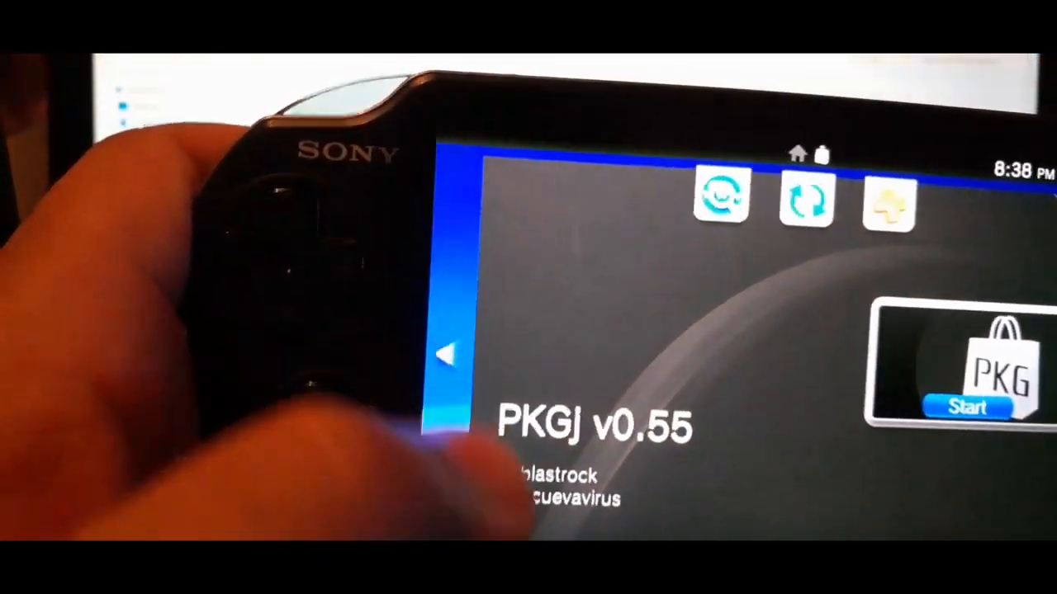